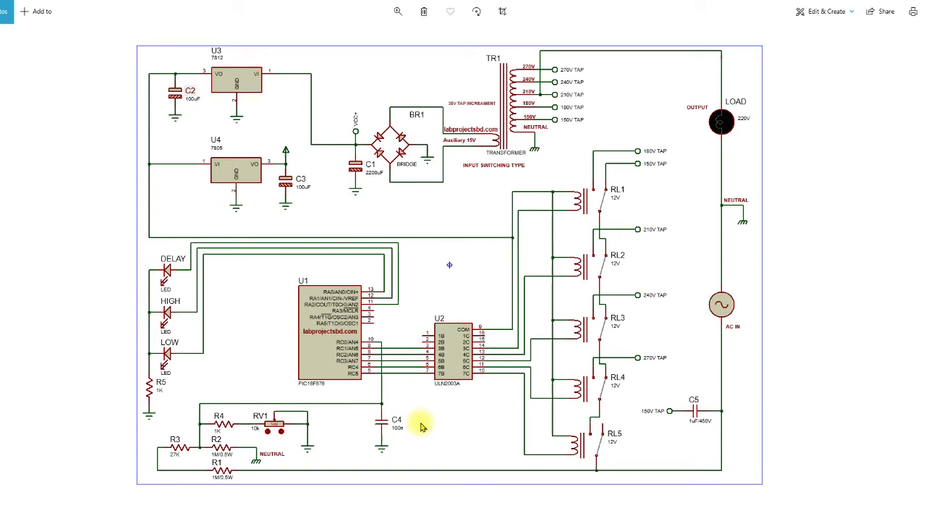
{"action": "mouse_move", "coordinate": [651, 141]}
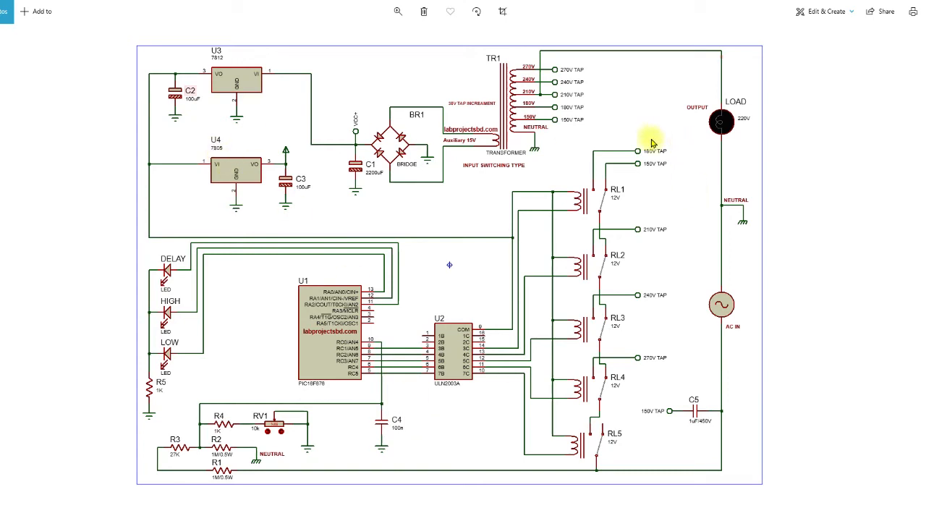
{"action": "mouse_move", "coordinate": [452, 220]}
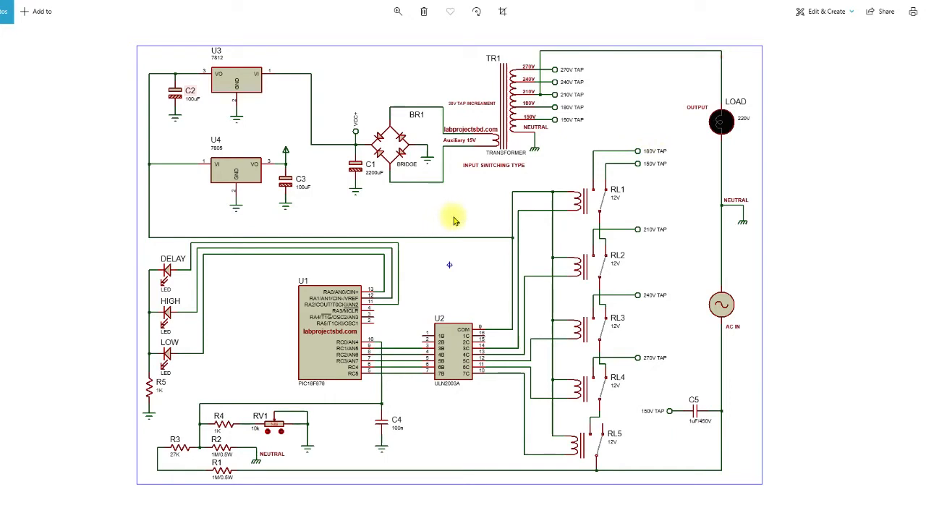
{"action": "mouse_move", "coordinate": [402, 155]}
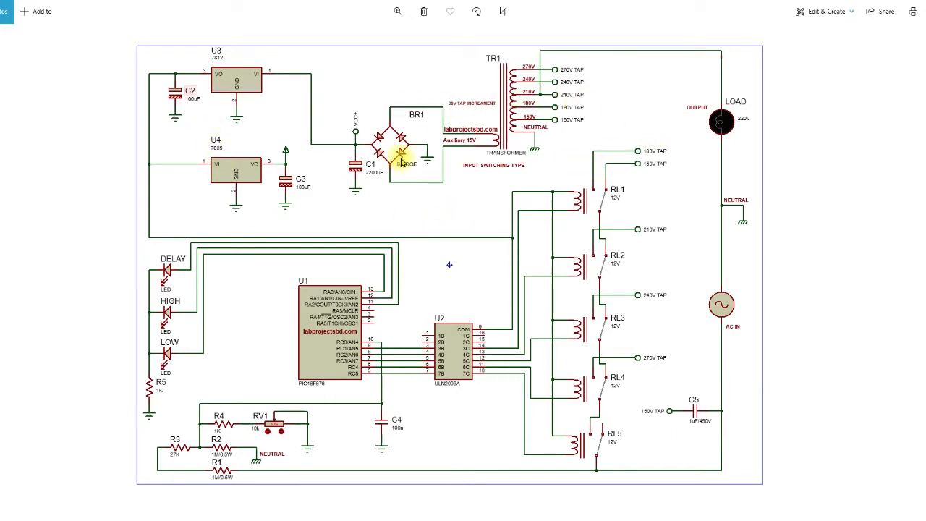
{"action": "mouse_move", "coordinate": [546, 134]}
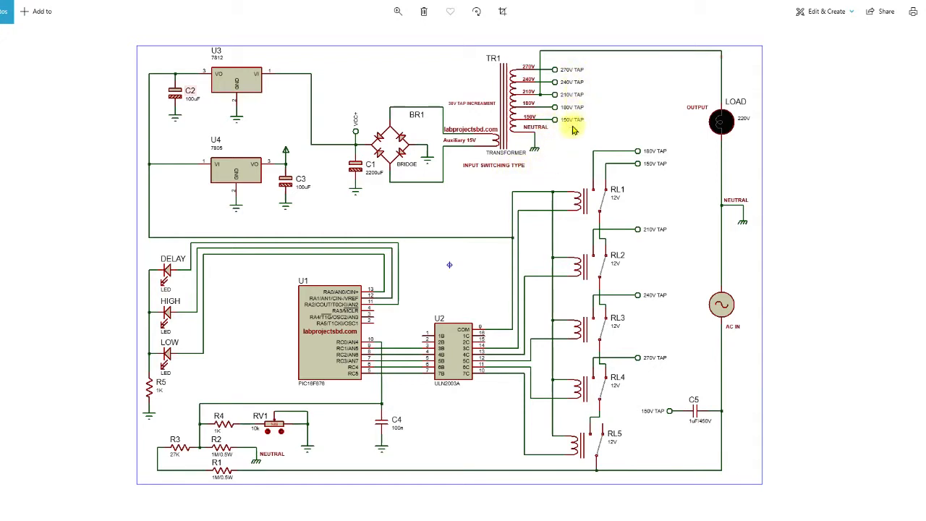
{"action": "mouse_move", "coordinate": [615, 217]}
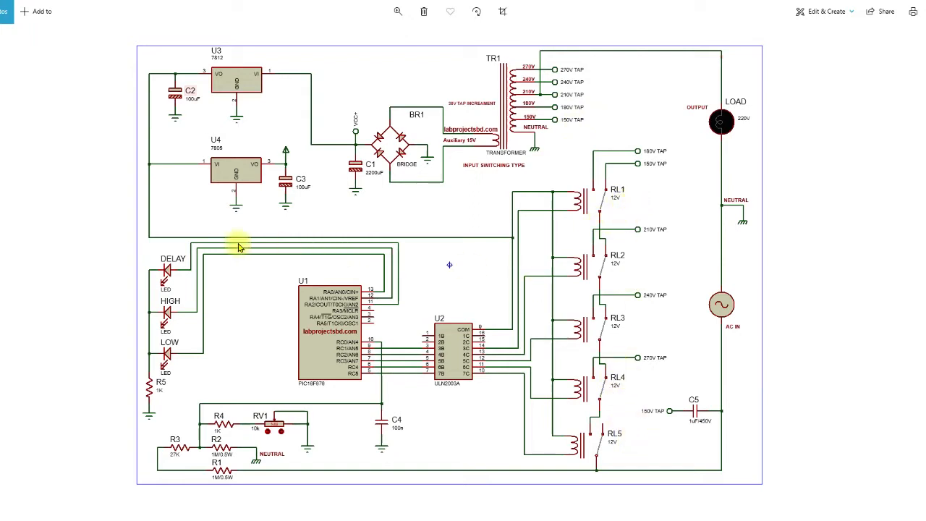
{"action": "mouse_move", "coordinate": [365, 222]}
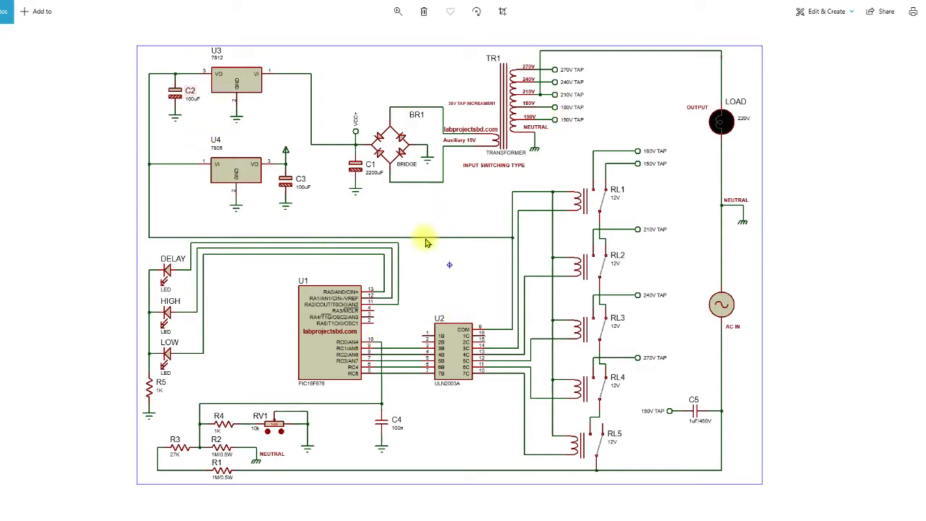
{"action": "mouse_move", "coordinate": [447, 271]}
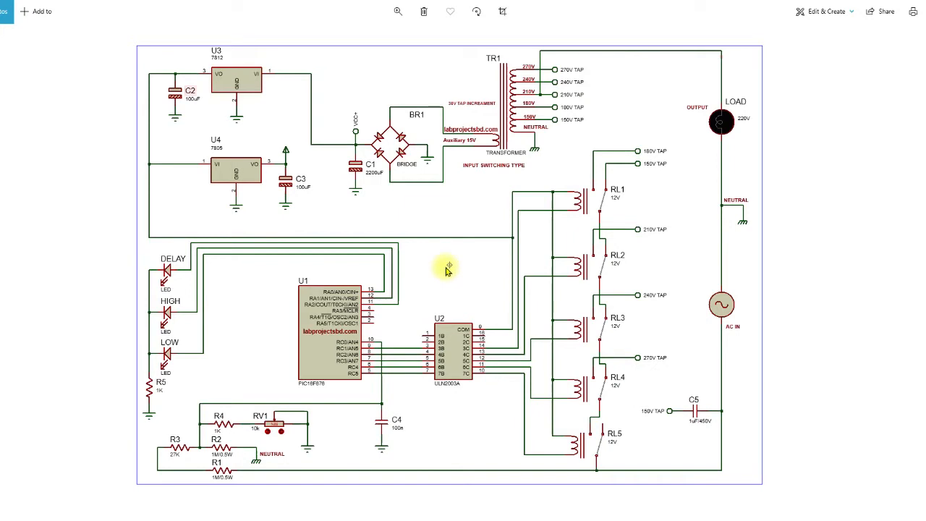
{"action": "mouse_move", "coordinate": [419, 390]}
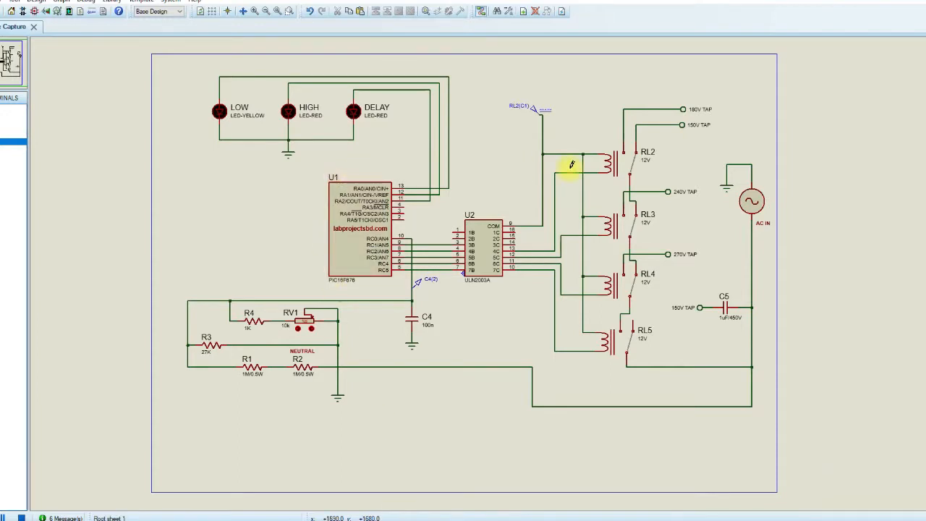
{"action": "mouse_move", "coordinate": [243, 168]}
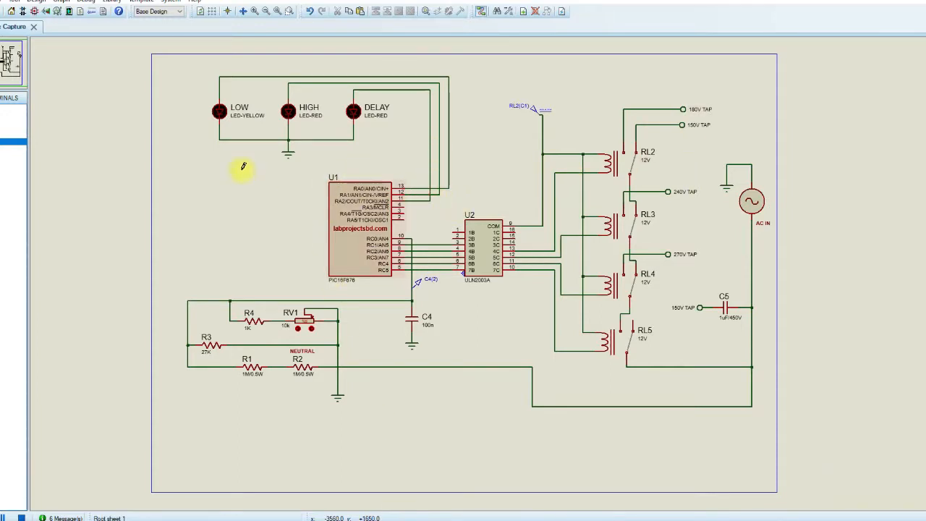
{"action": "mouse_move", "coordinate": [771, 378]}
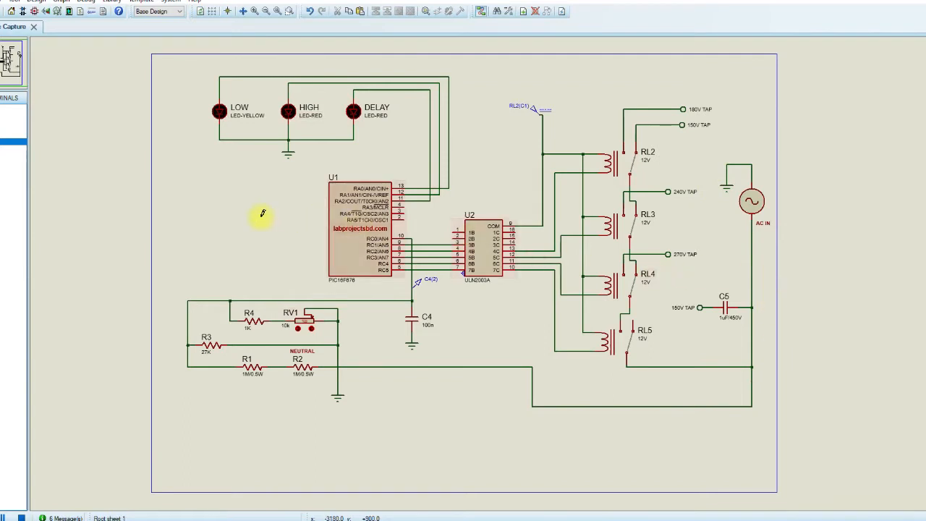
{"action": "mouse_move", "coordinate": [360, 418]}
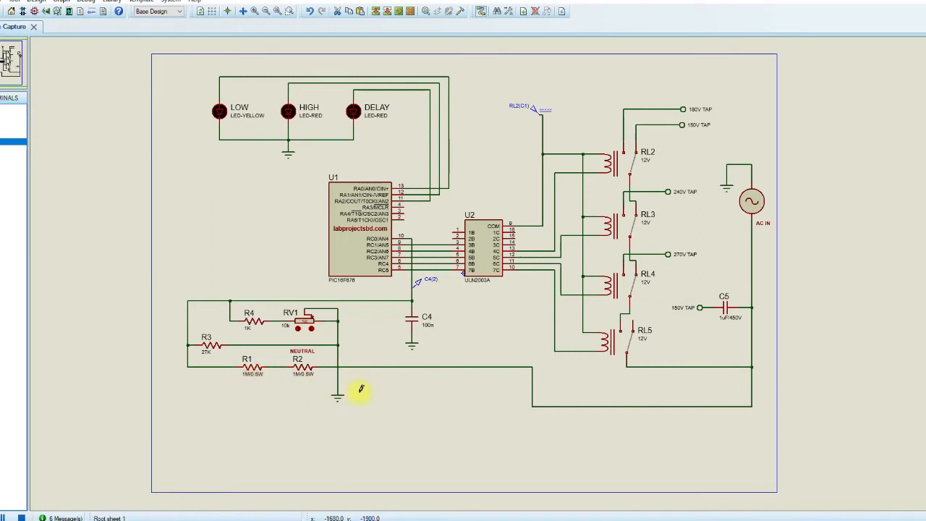
{"action": "mouse_move", "coordinate": [463, 193]}
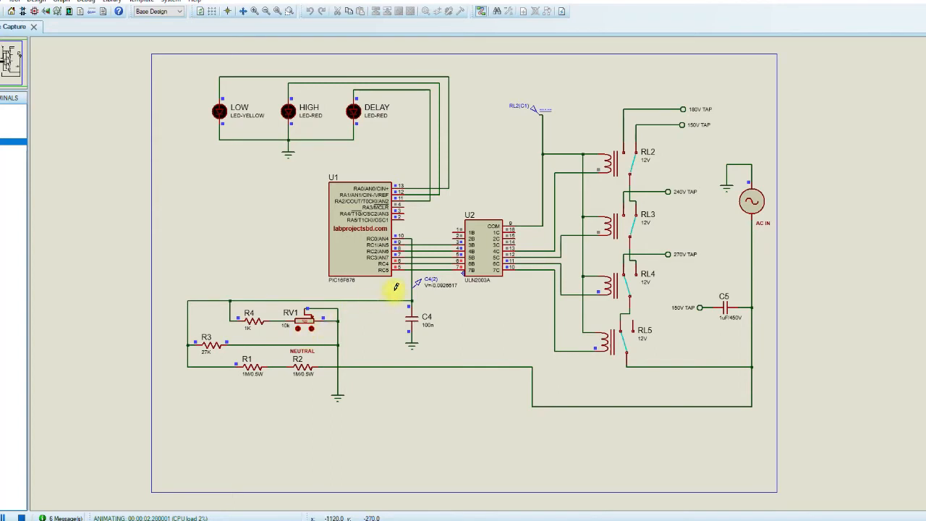
{"action": "mouse_move", "coordinate": [477, 158]}
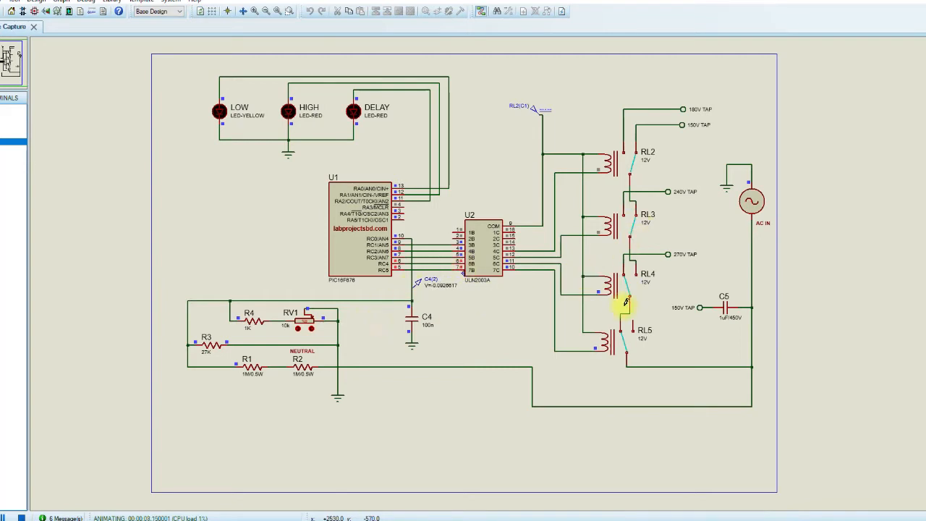
{"action": "mouse_move", "coordinate": [752, 329]}
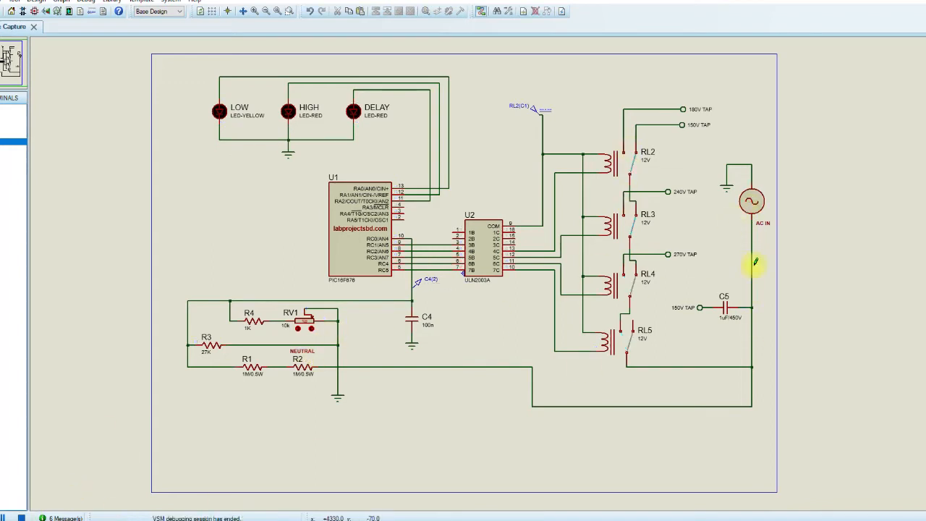
{"action": "double_click", "coordinate": [751, 201]}
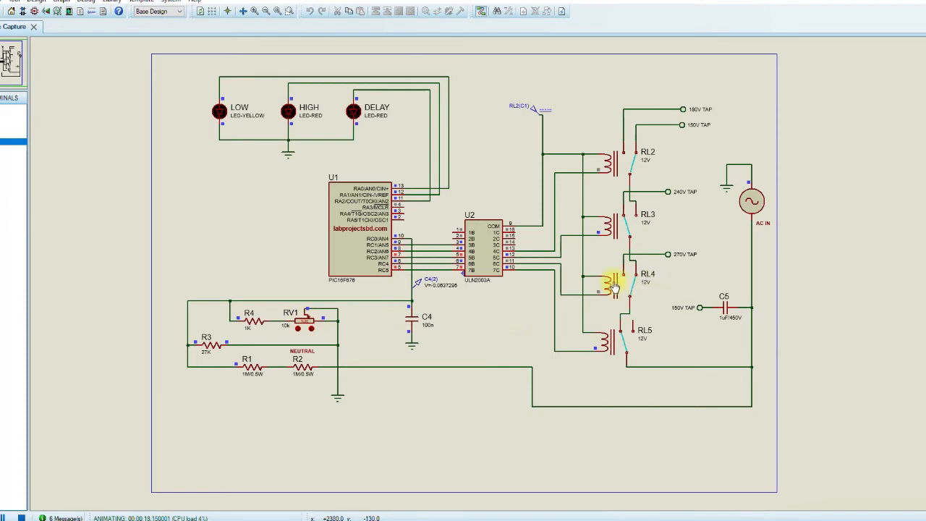
{"action": "mouse_move", "coordinate": [681, 210]}
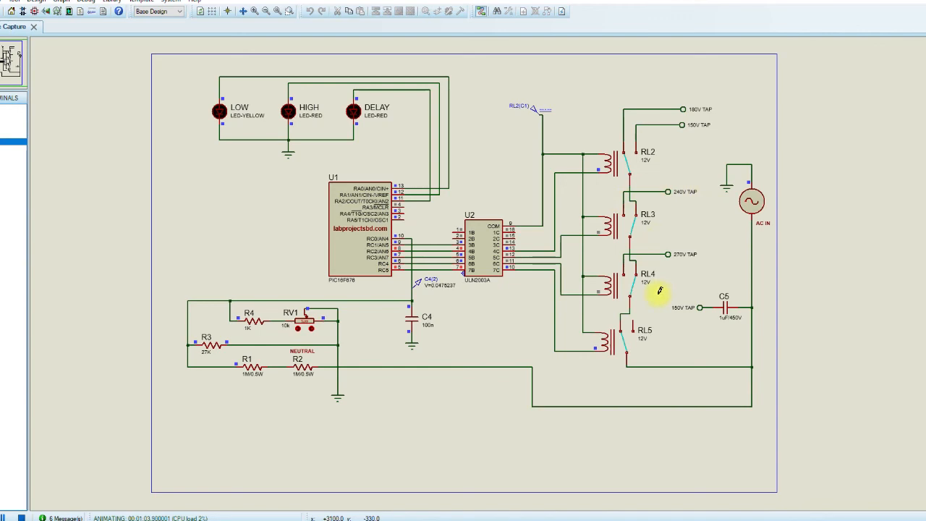
{"action": "mouse_move", "coordinate": [648, 155]}
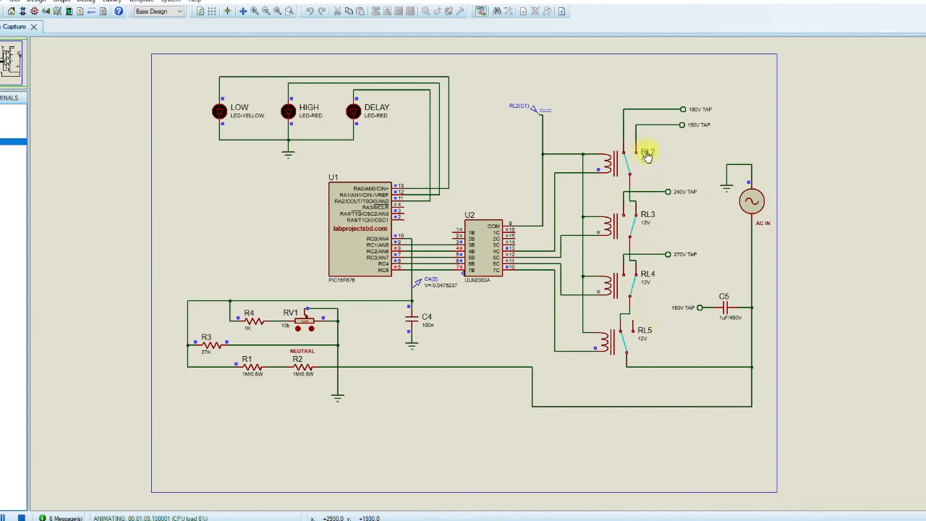